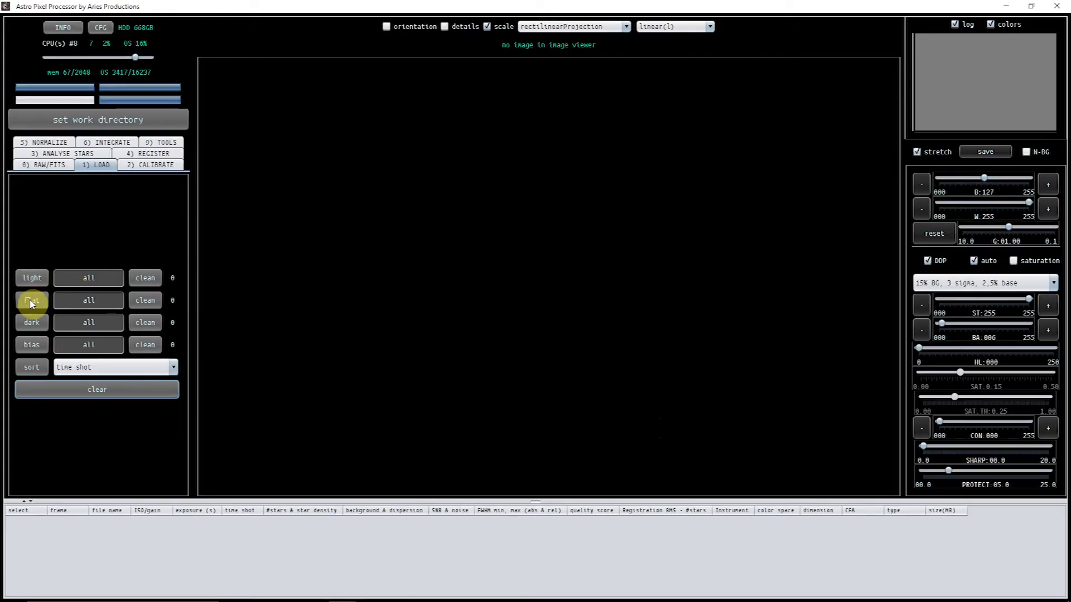
Load the 45 Lum flat frames from calibration files > calibration flats > Lum.
{"action": "left_click", "coordinate": [31, 300]}
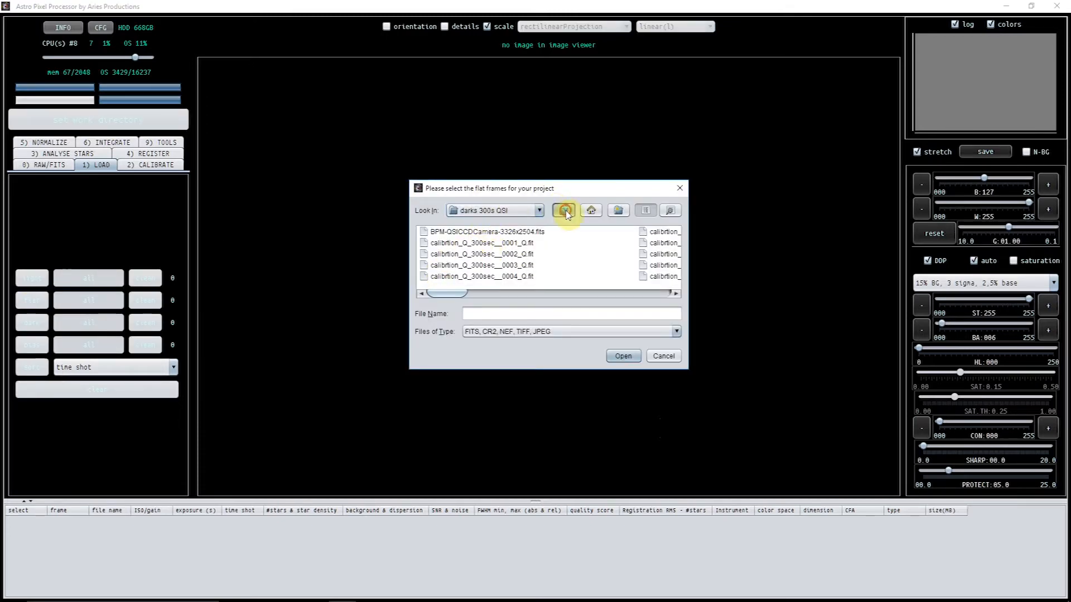
{"action": "left_click", "coordinate": [565, 210]}
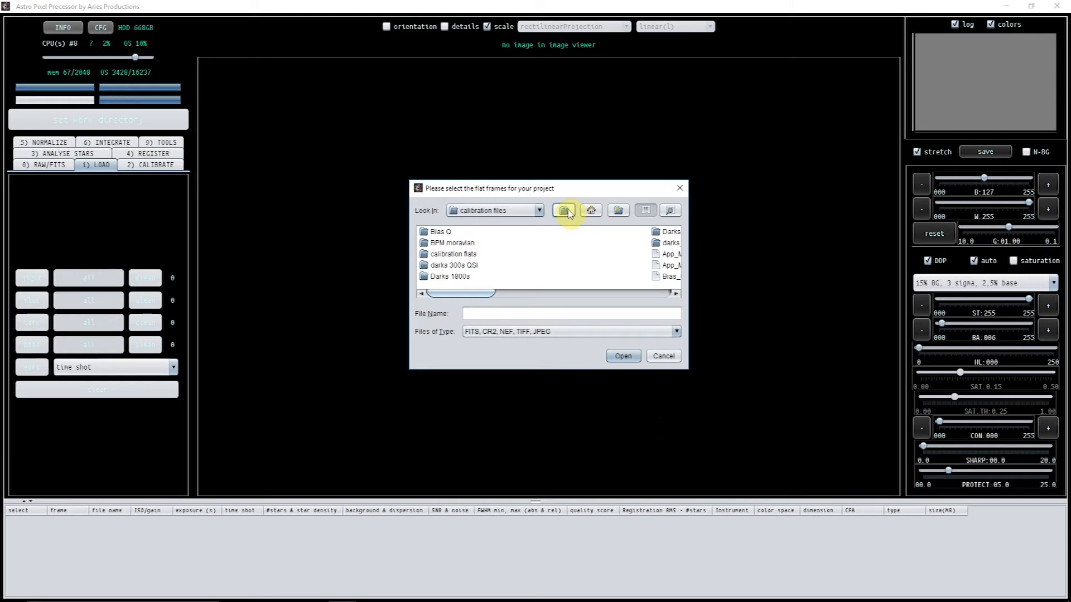
{"action": "double_click", "coordinate": [453, 255]}
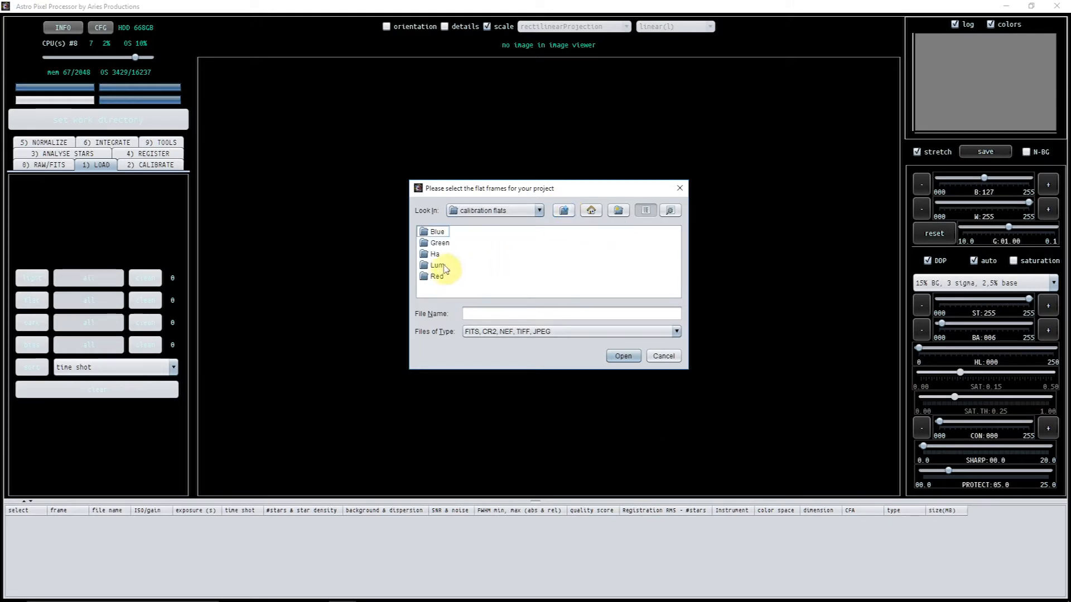
{"action": "double_click", "coordinate": [436, 266]}
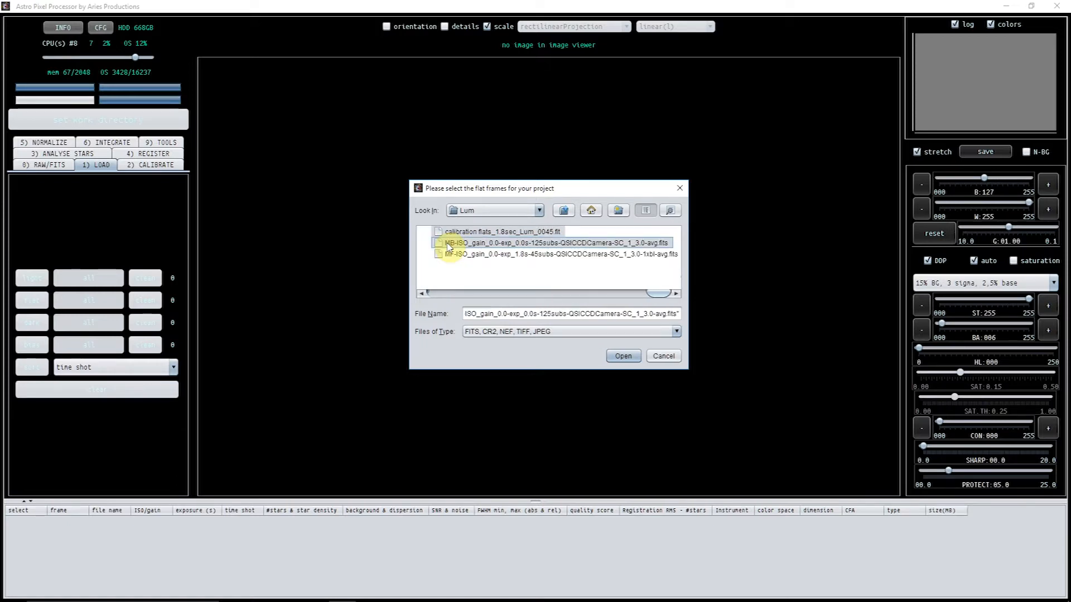
{"action": "left_click", "coordinate": [623, 356]}
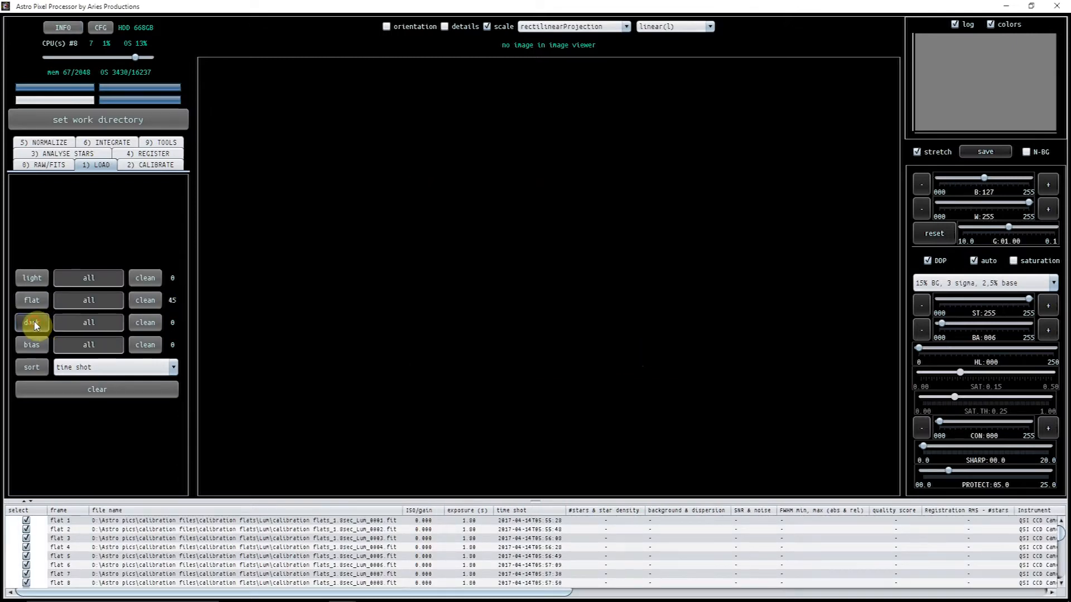
Load the 31 dark frames from the darks 300s QSI folder.
{"action": "left_click", "coordinate": [31, 322]}
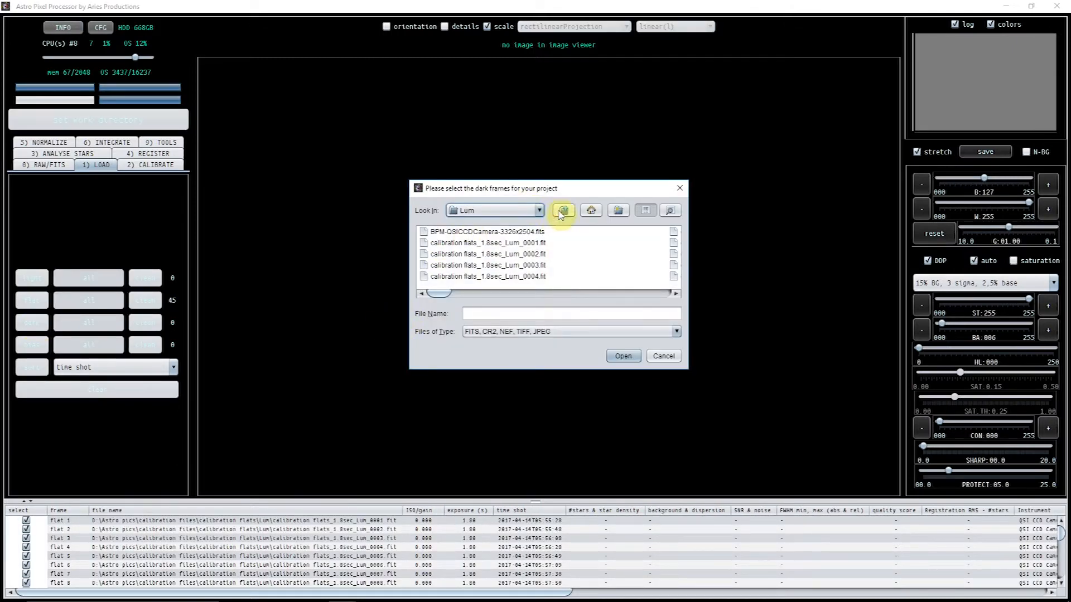
{"action": "left_click", "coordinate": [563, 210]}
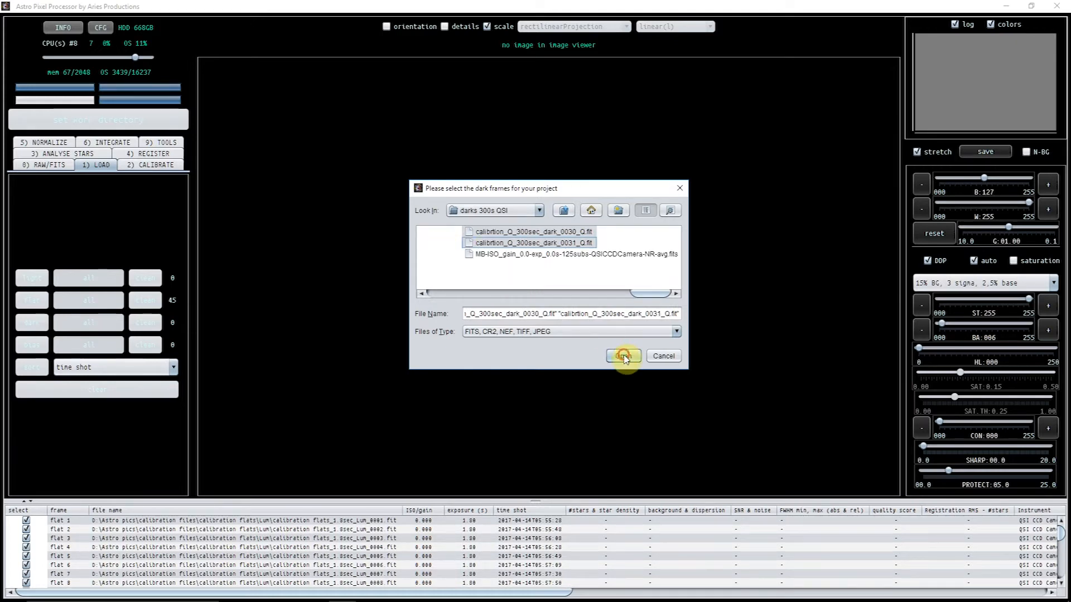
{"action": "left_click", "coordinate": [623, 356]}
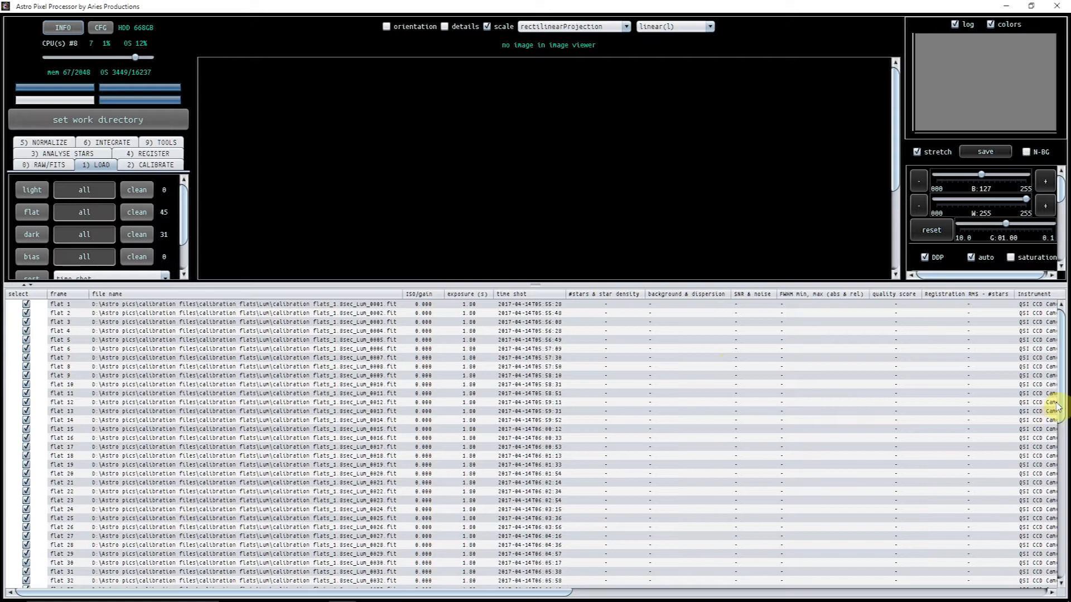
{"action": "mouse_move", "coordinate": [71, 390]}
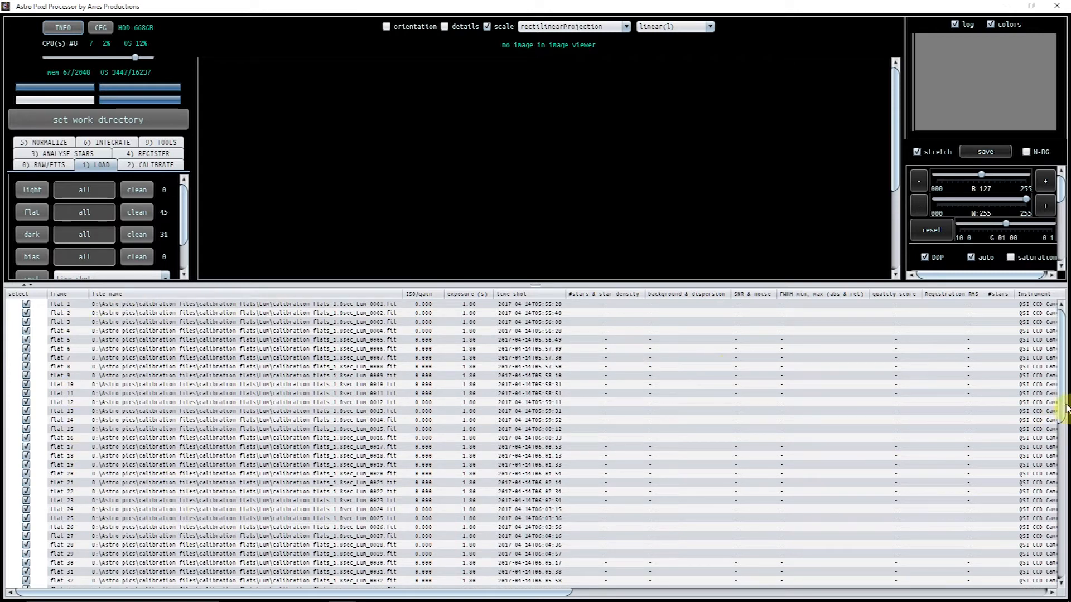
Scroll the frame list to see the dark frames following flat 45.
{"action": "scroll", "scroll_direction": "down", "scroll_amount": 3}
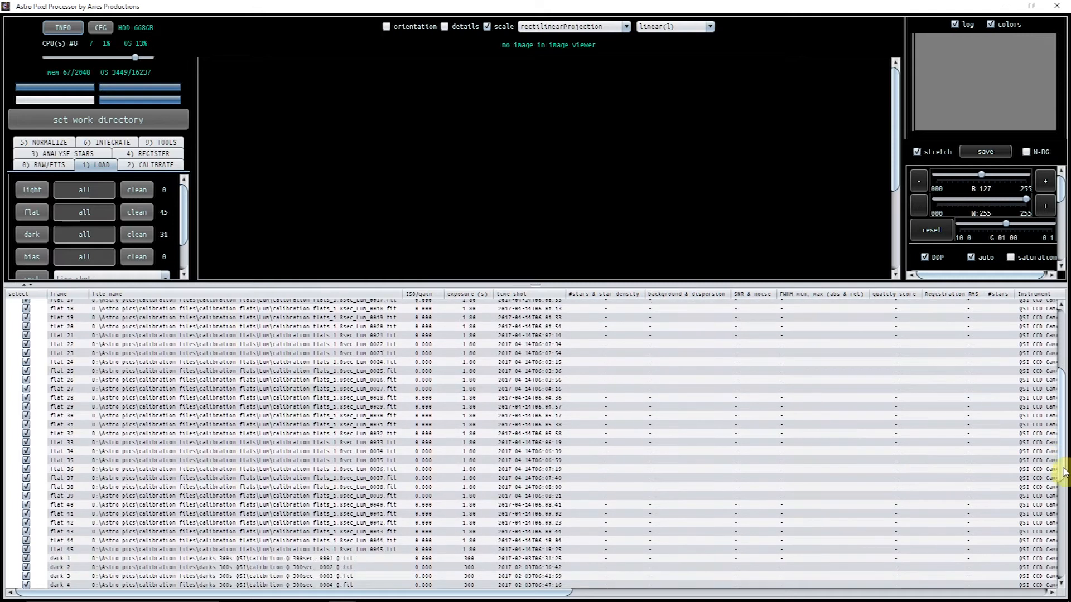
{"action": "scroll", "scroll_direction": "down", "scroll_amount": 3}
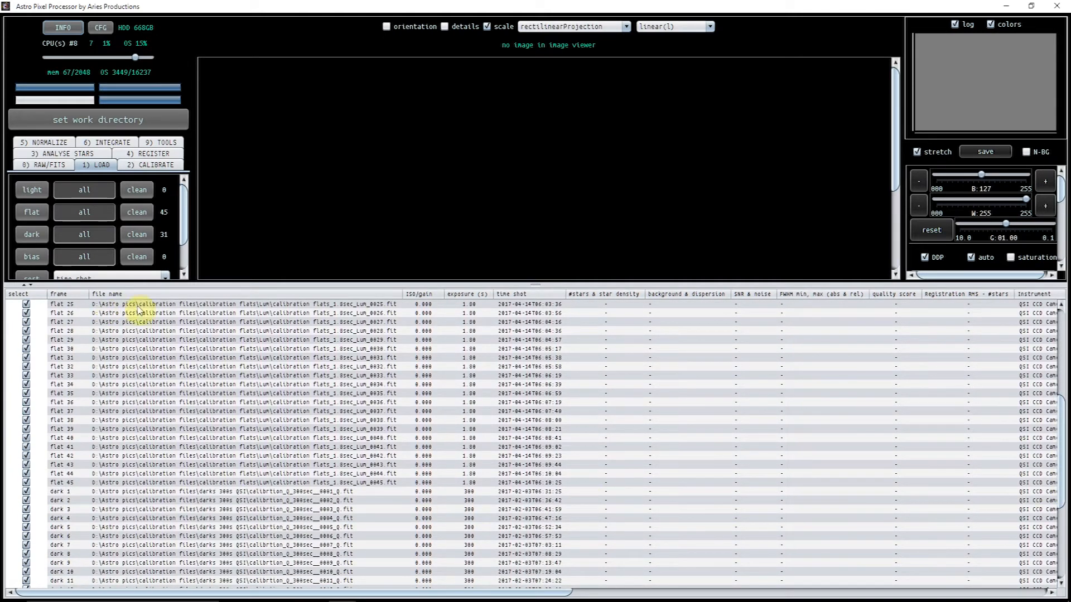
{"action": "mouse_move", "coordinate": [379, 428]}
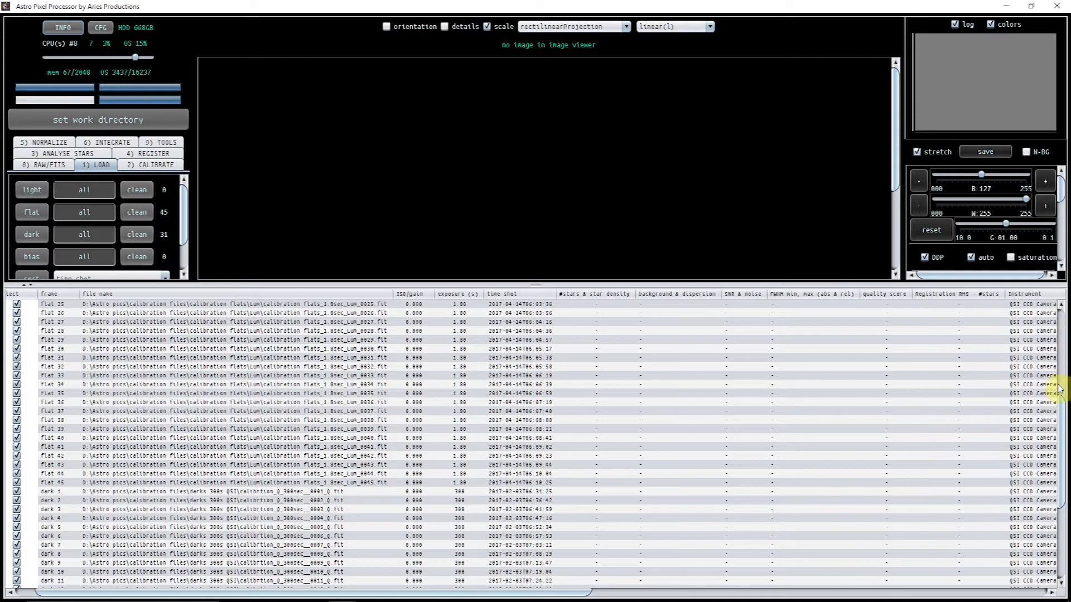
{"action": "mouse_move", "coordinate": [68, 384]}
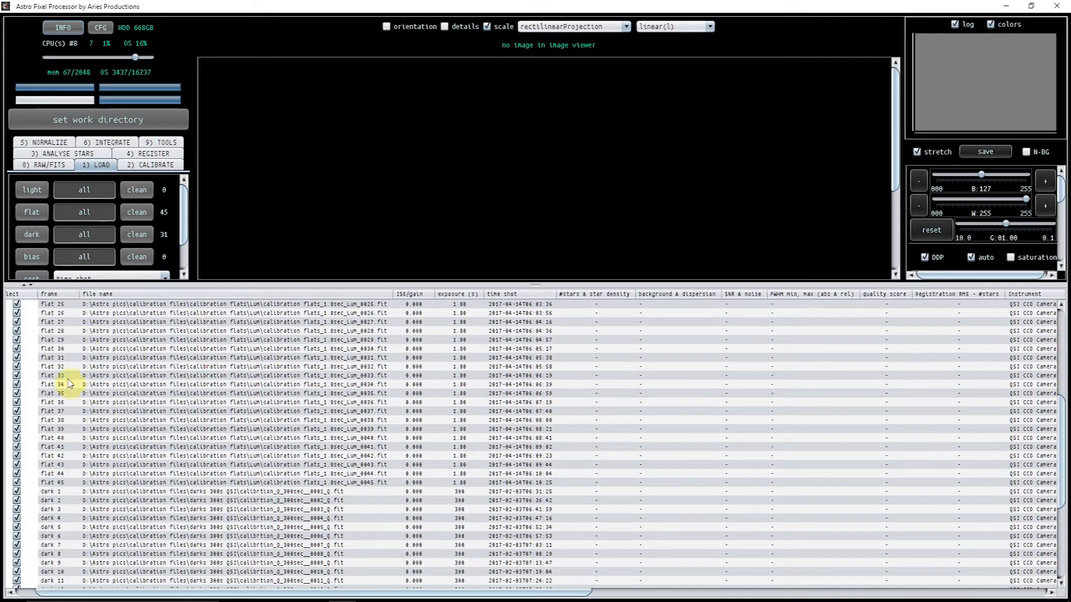
Show flat frame 33 in the viewer with its FITS header details.
{"action": "left_click", "coordinate": [50, 374]}
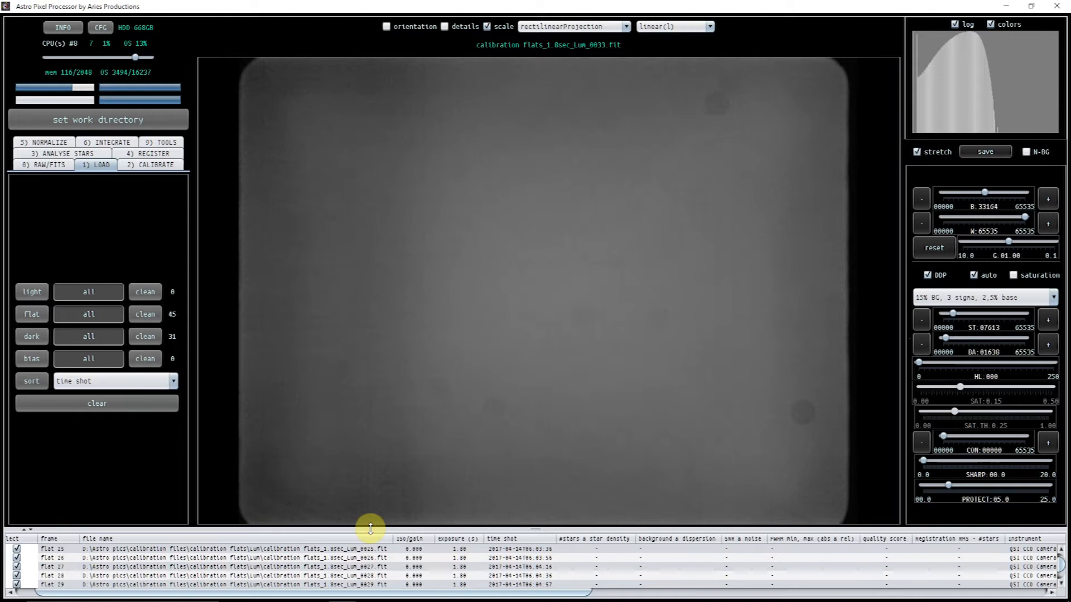
{"action": "left_click", "coordinate": [446, 27]}
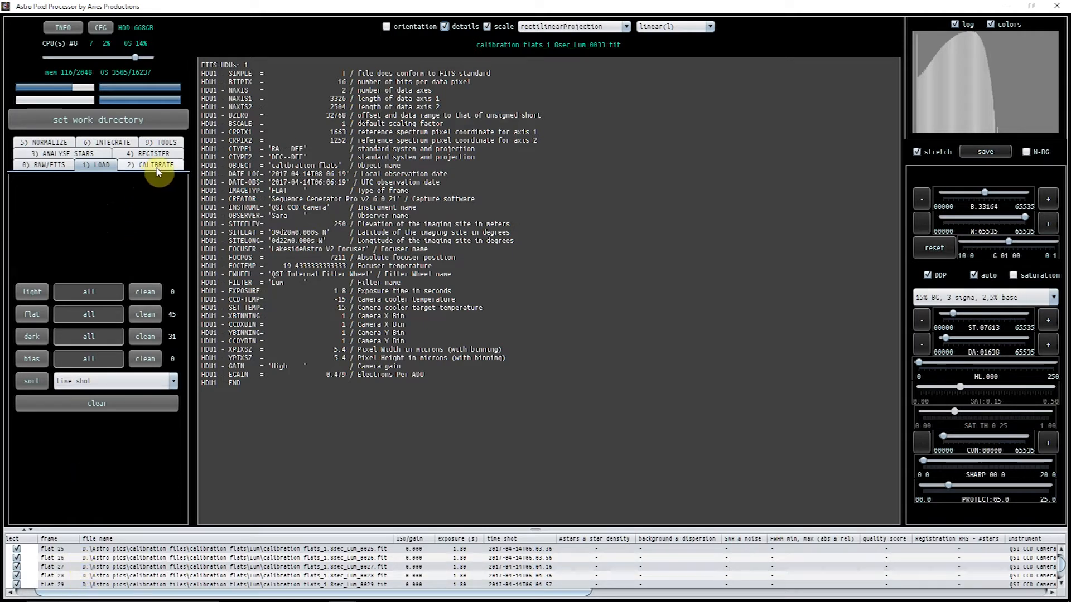
In the CALIBRATE settings, set hot pixels kappa to 2.0 with Bad Pixel Map creation kept on.
{"action": "left_click", "coordinate": [151, 164]}
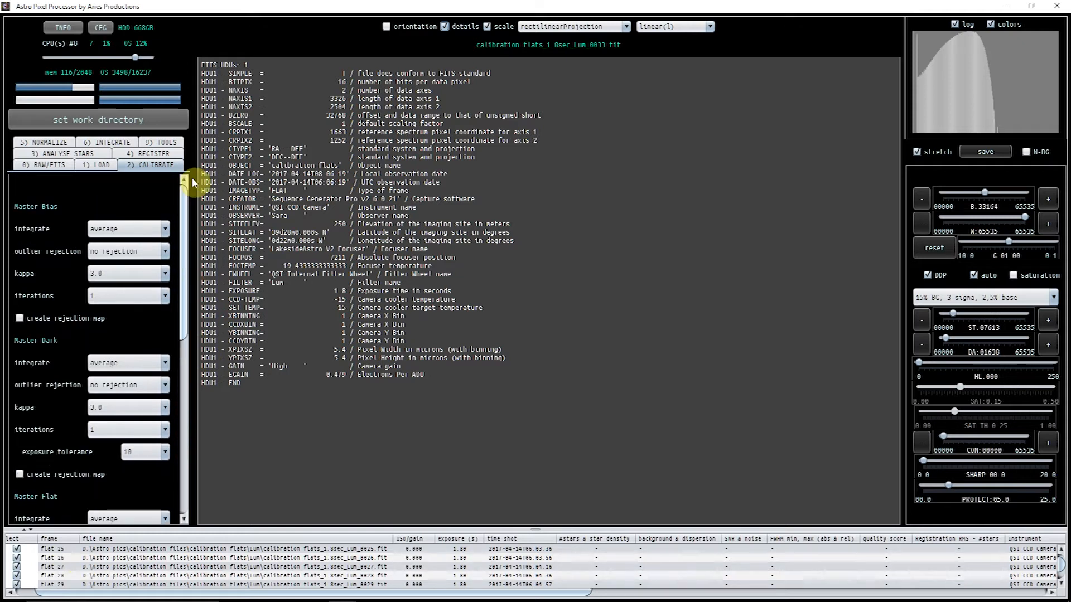
{"action": "scroll", "scroll_direction": "down", "scroll_amount": 3}
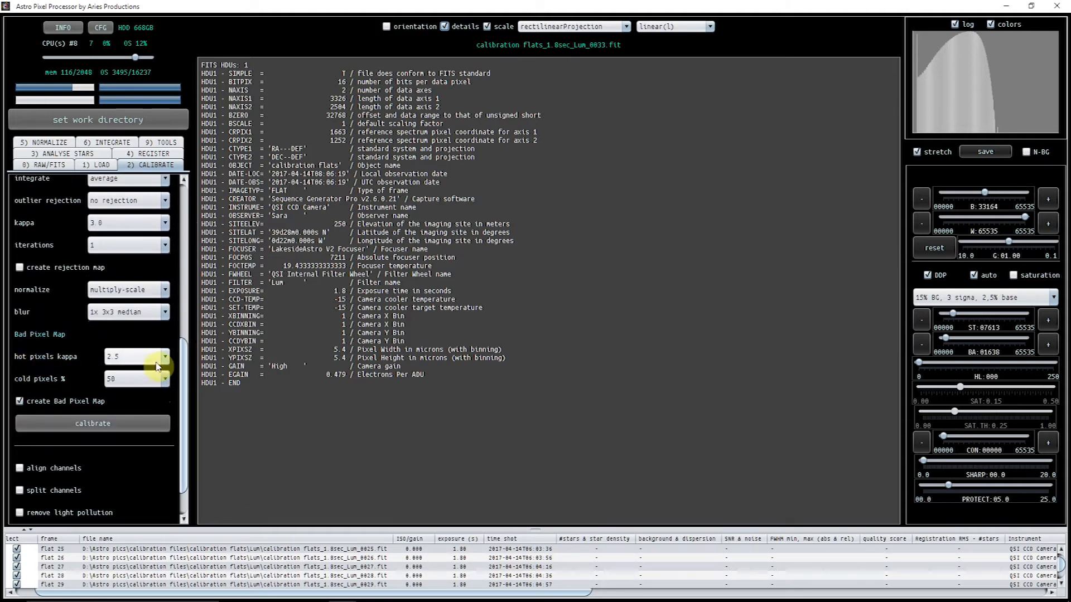
{"action": "left_click", "coordinate": [165, 357]}
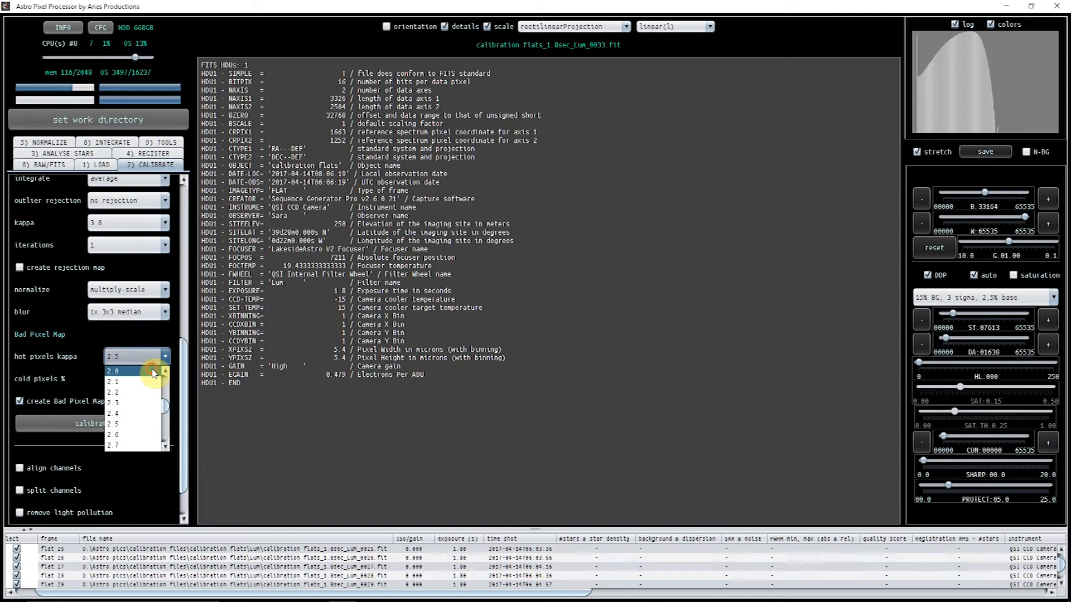
{"action": "left_click", "coordinate": [115, 371]}
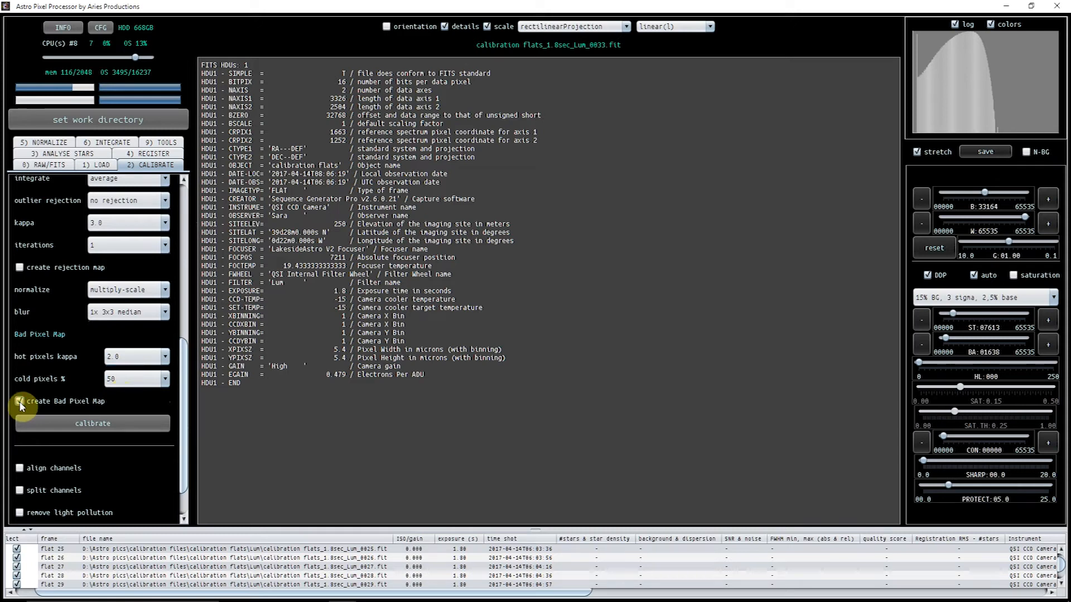
Run calibration and reveal the new bad pixel map entry at the bottom of the frame list.
{"action": "left_click", "coordinate": [93, 424]}
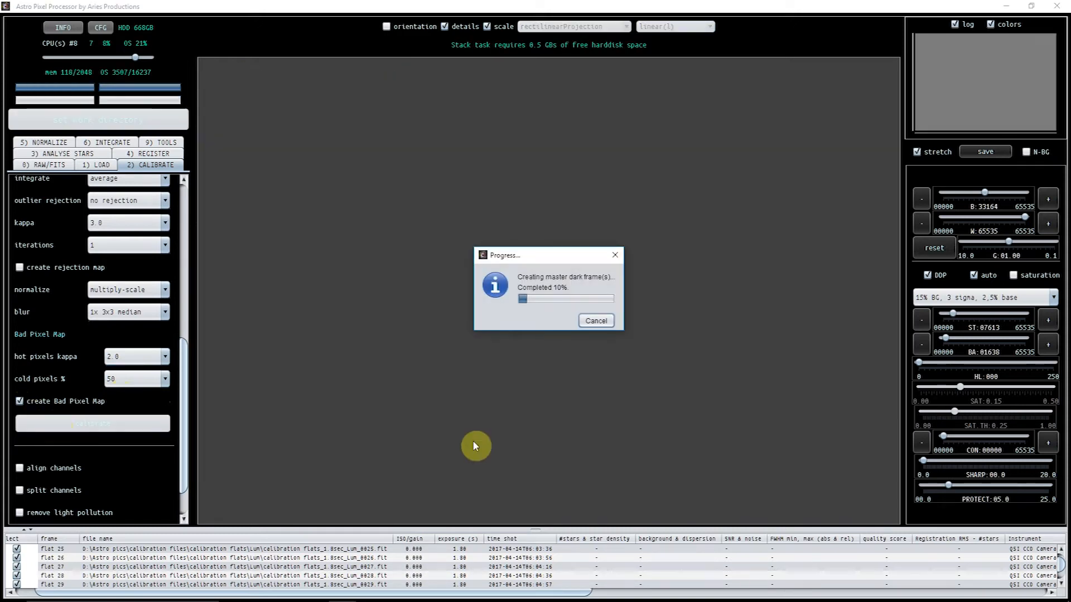
{"action": "mouse_move", "coordinate": [587, 437]}
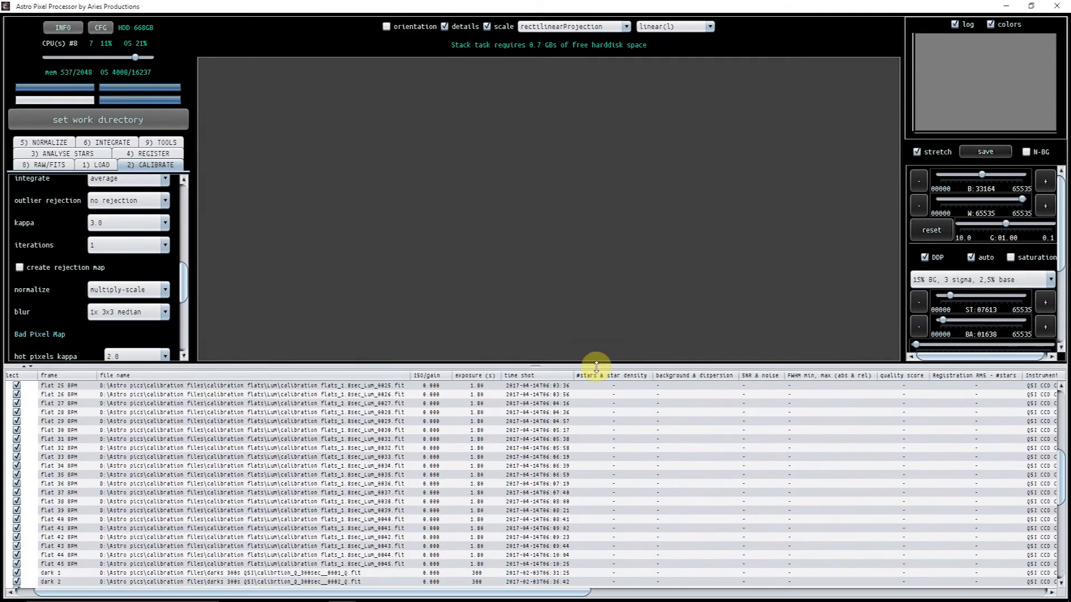
{"action": "scroll", "scroll_direction": "down", "scroll_amount": 3}
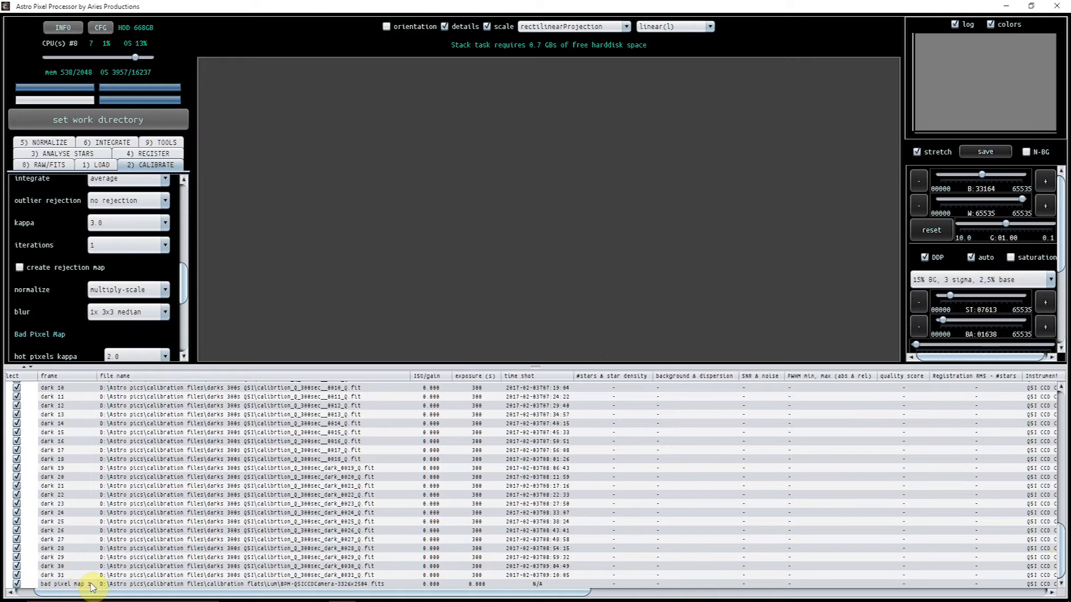
View the bad pixel map image, then its FITS header reporting about 3.3% bad pixels.
{"action": "left_click", "coordinate": [61, 599]}
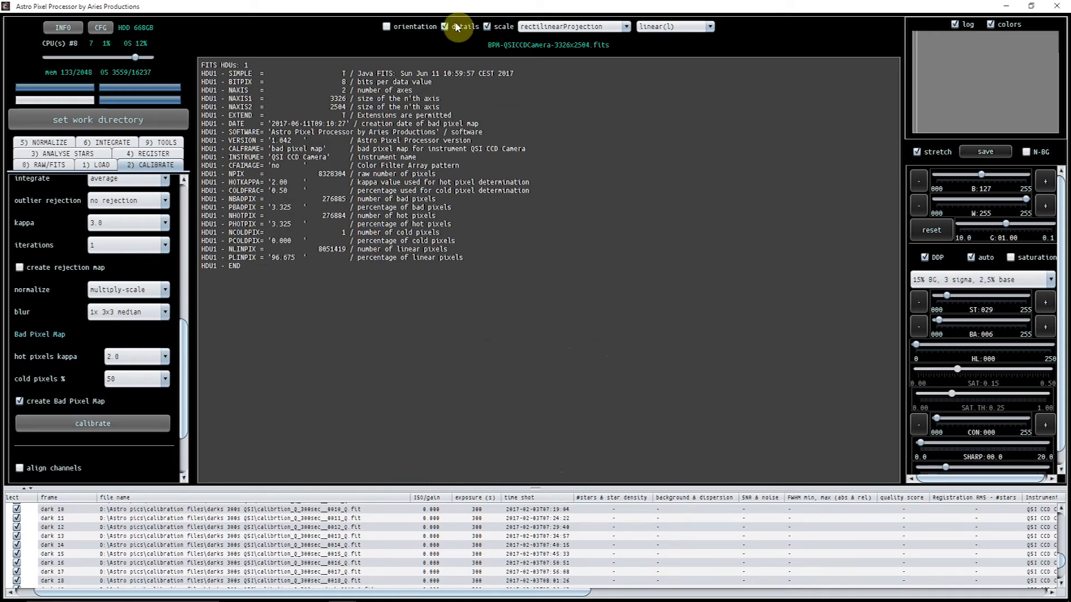
{"action": "left_click", "coordinate": [444, 26]}
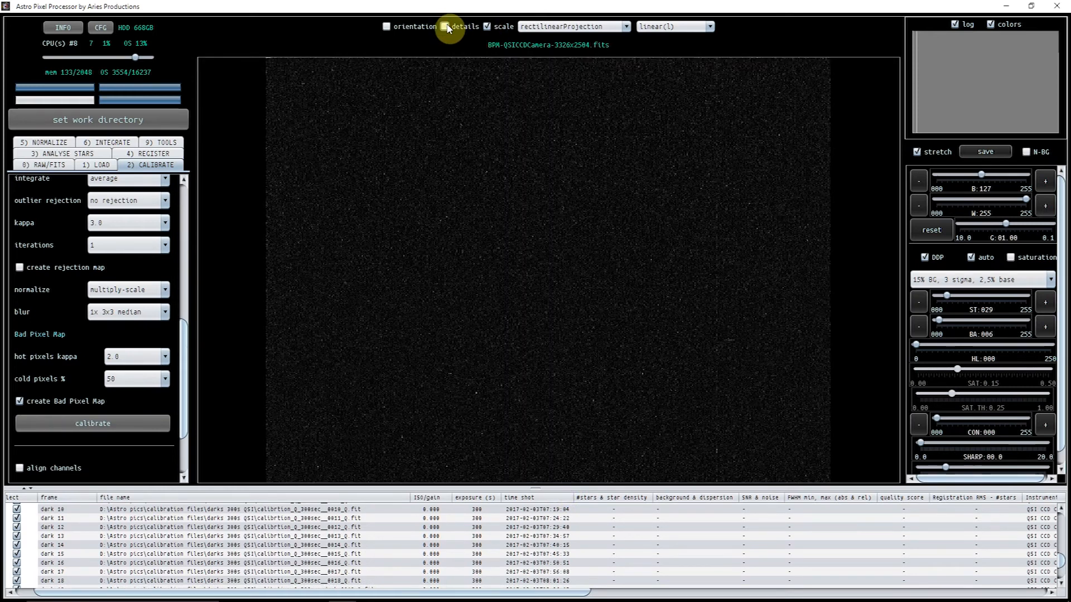
{"action": "left_click", "coordinate": [443, 26]}
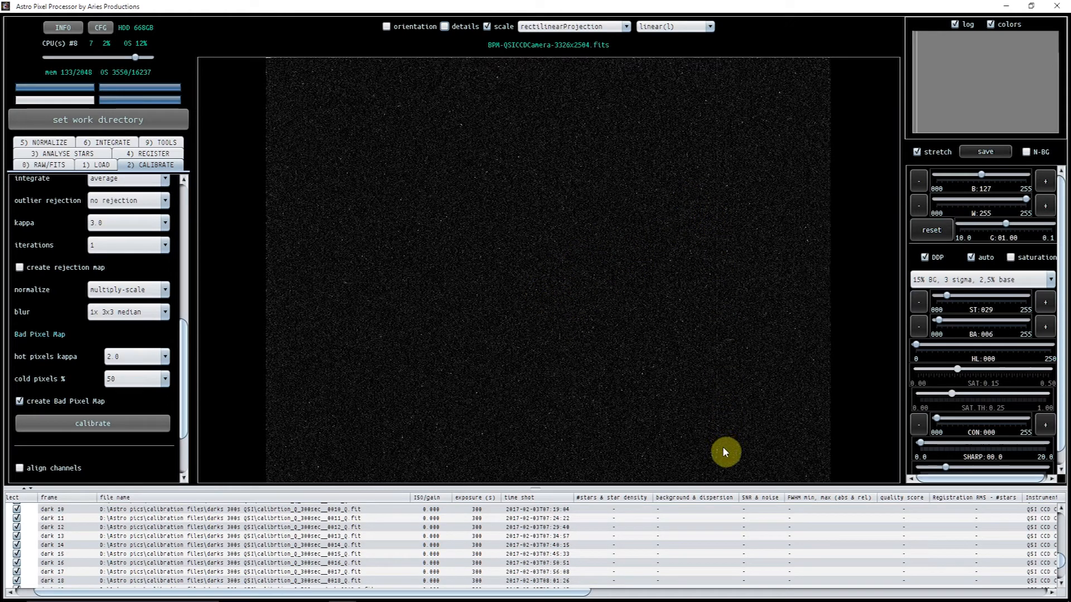
{"action": "left_click", "coordinate": [444, 26]}
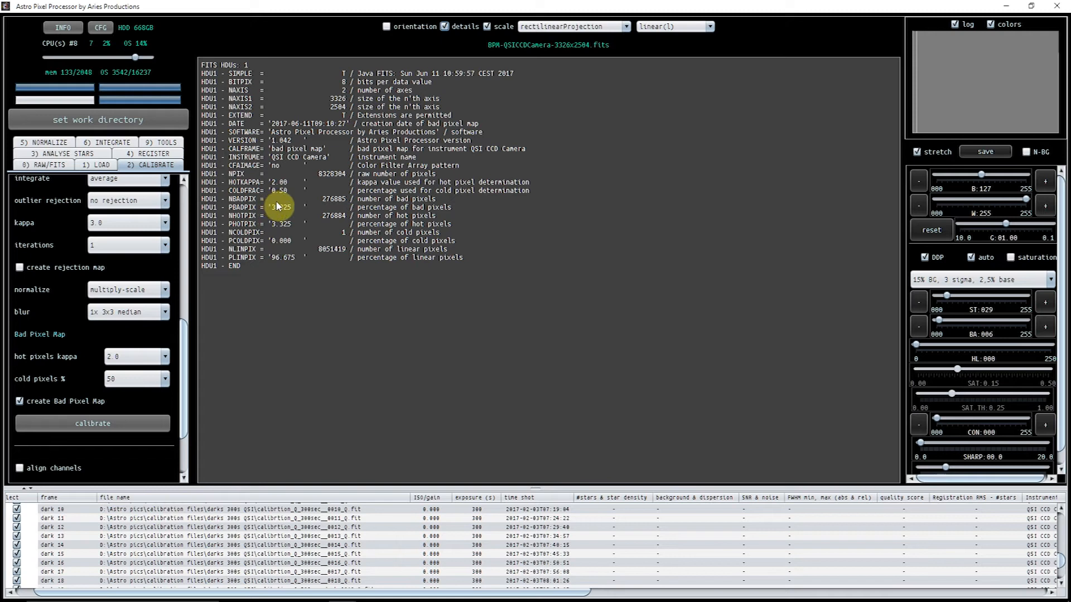
{"action": "mouse_move", "coordinate": [281, 231]}
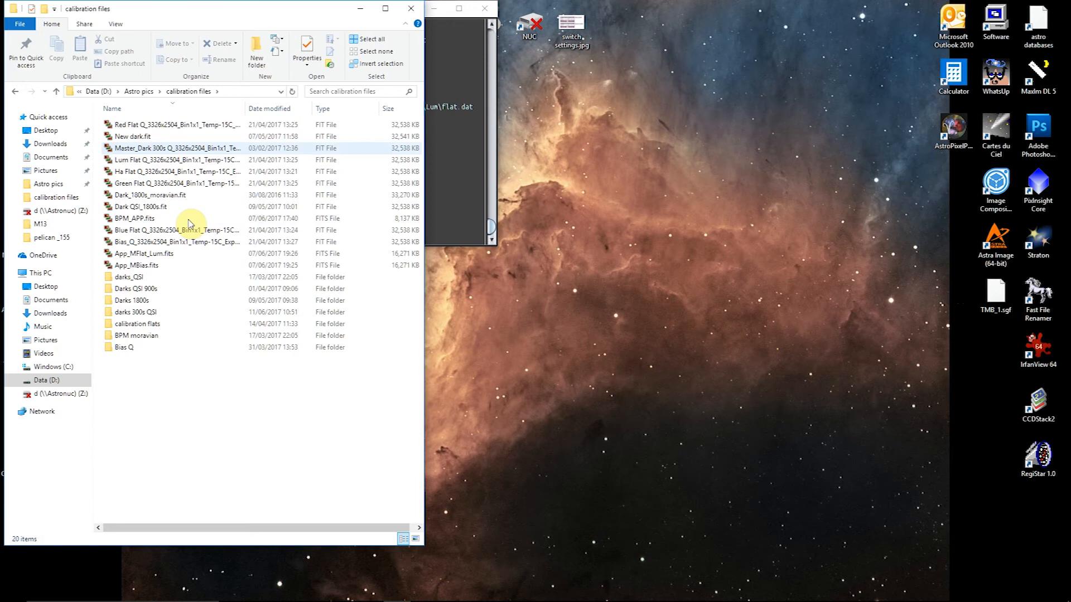
Open a file from the calibration files folder that holds BPM_APP.fits.
{"action": "double_click", "coordinate": [136, 312]}
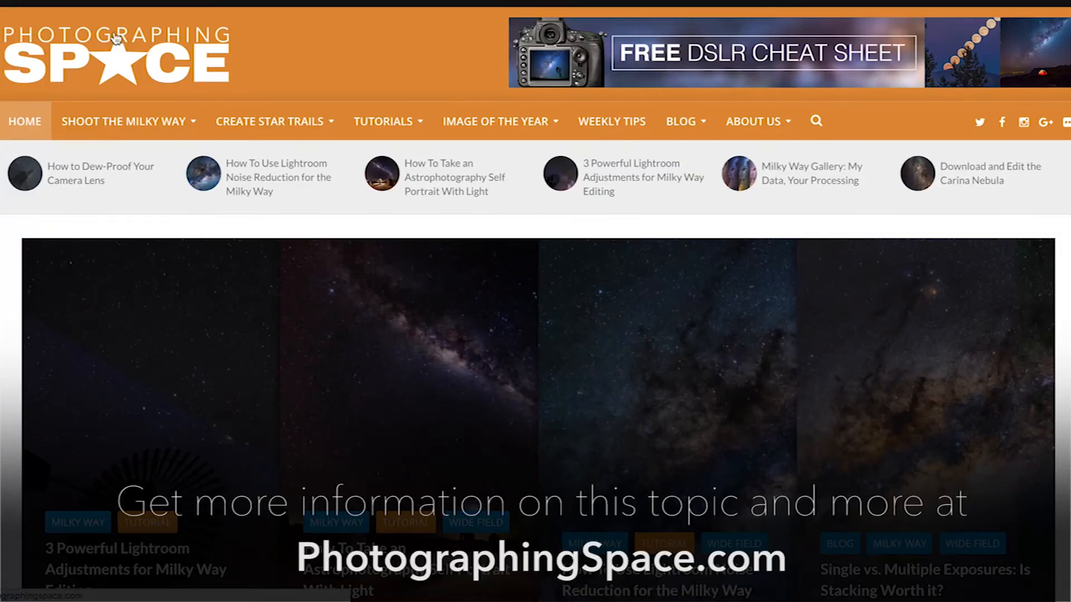
Show the TUTORIALS dropdown listing categories from Milky Way through Timelapse.
{"action": "left_click", "coordinate": [383, 121]}
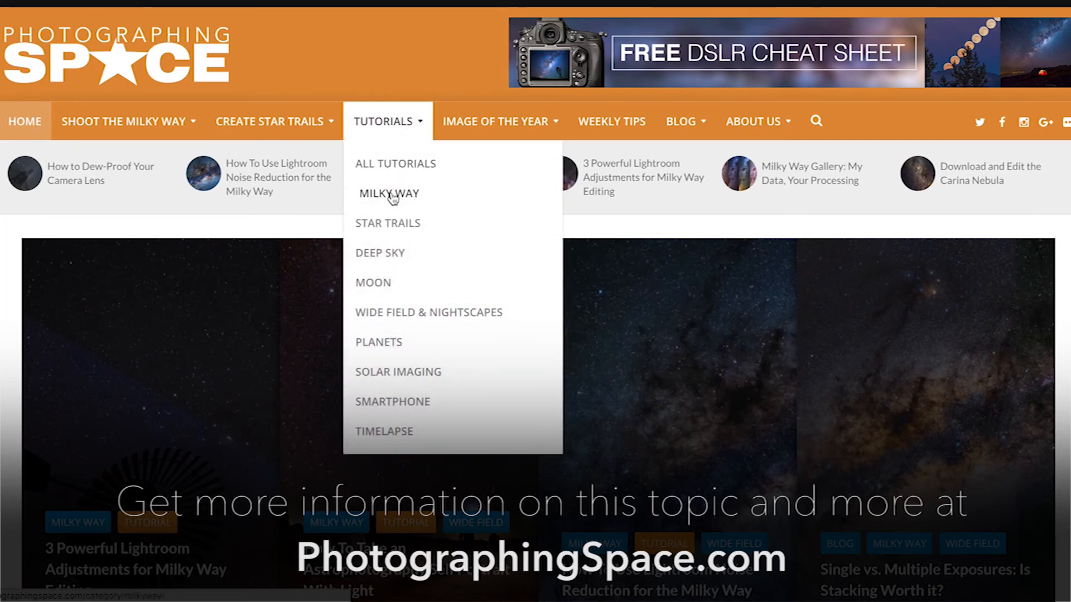